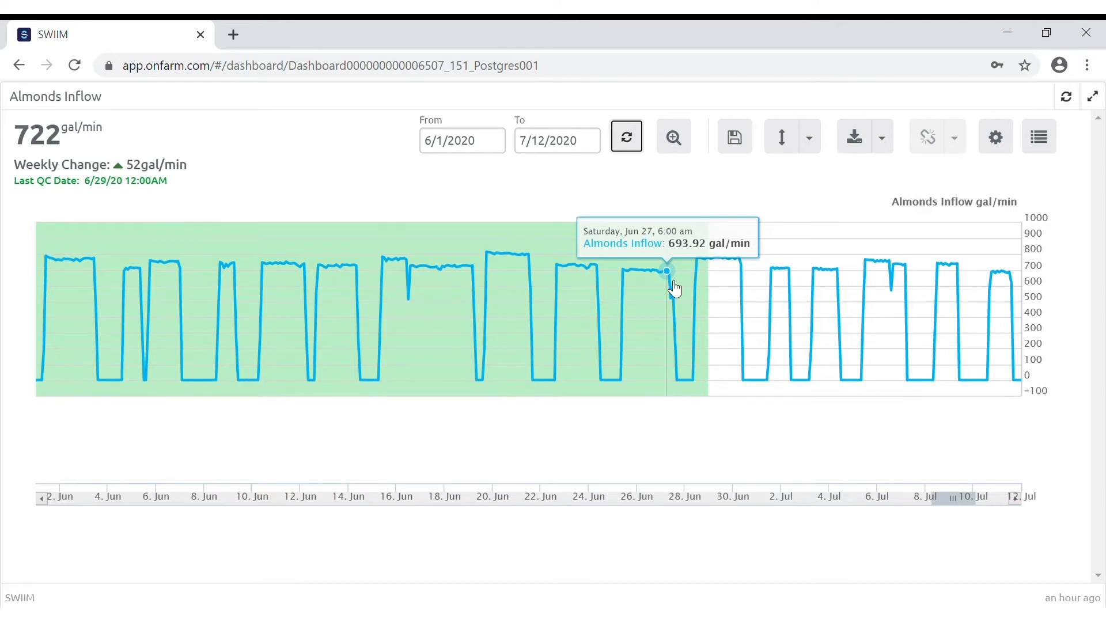
pyautogui.moveTo(665, 286)
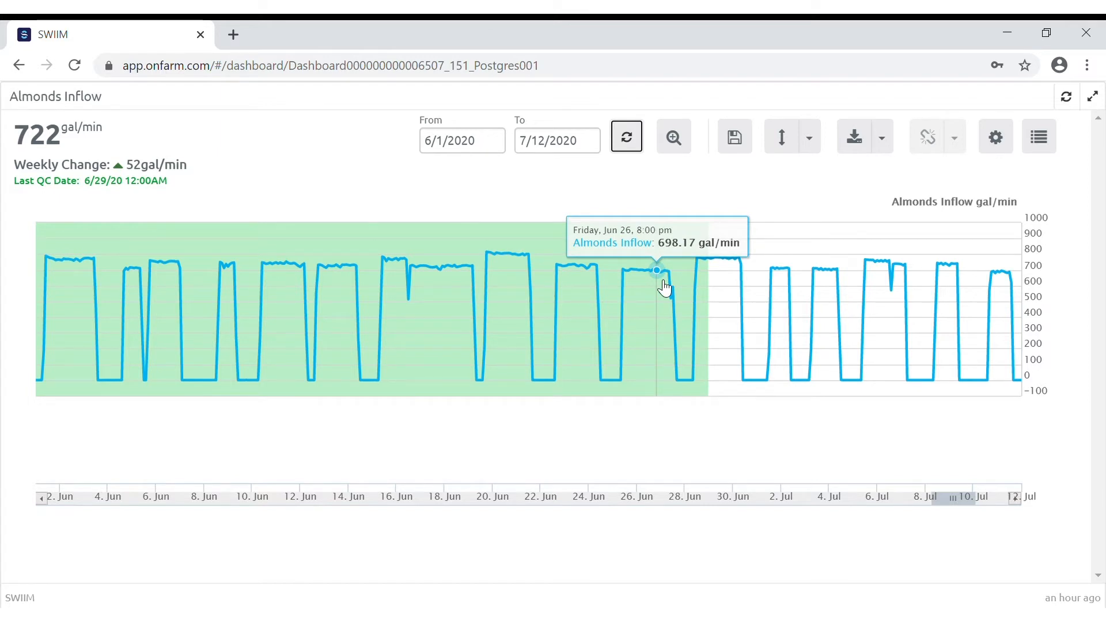
pyautogui.moveTo(995, 137)
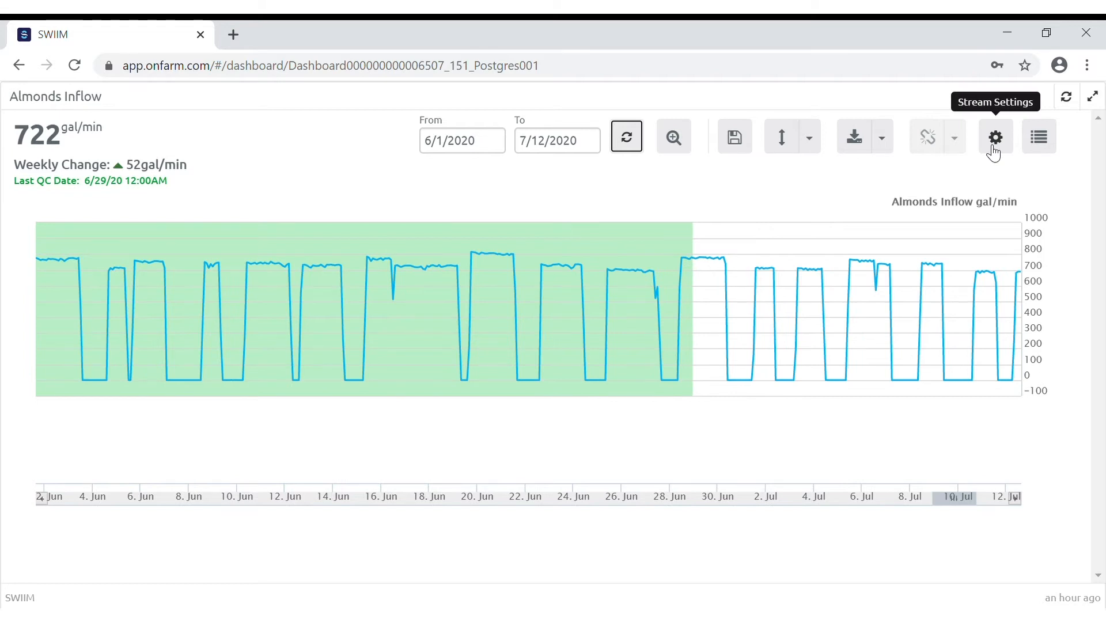
# Enable the high flow alert at 1200 gal/min and colour it red
pyautogui.click(995, 137)
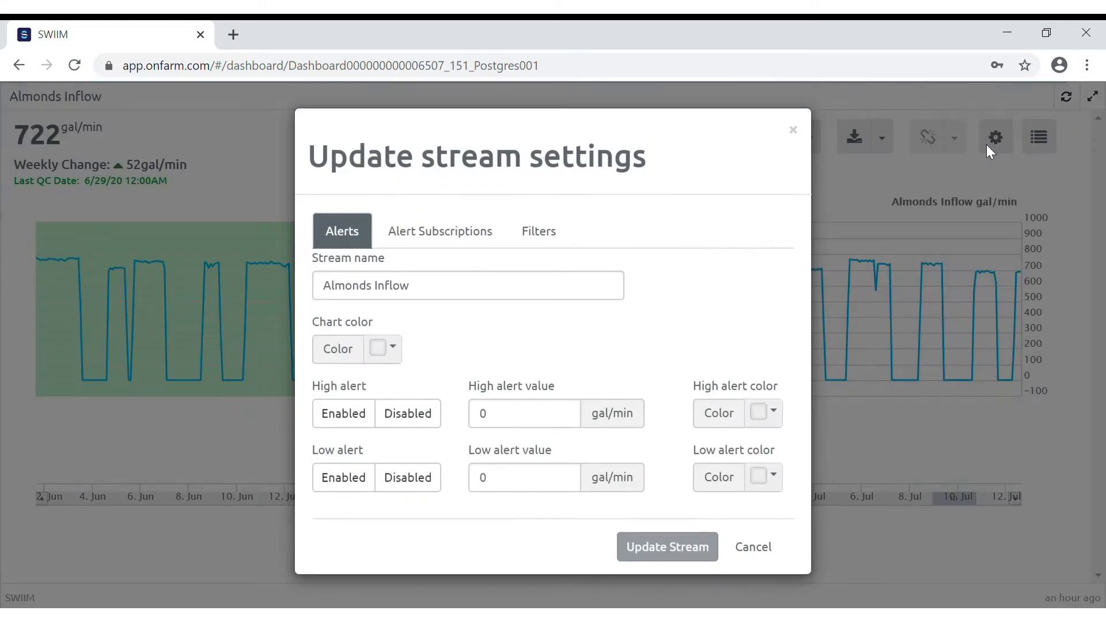
pyautogui.click(524, 414)
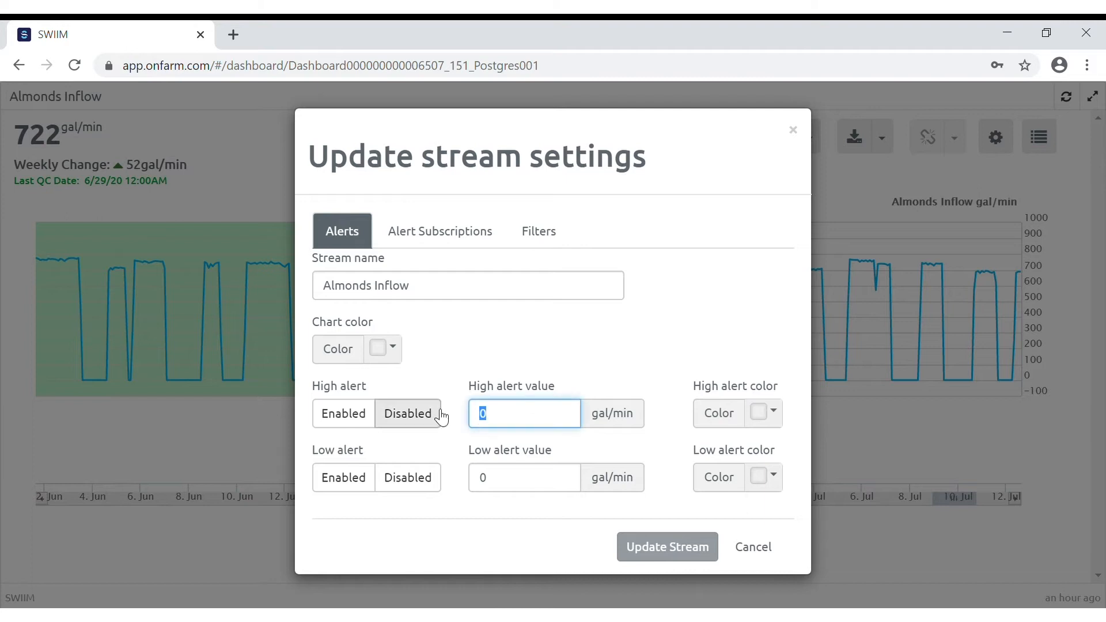
pyautogui.write('12')
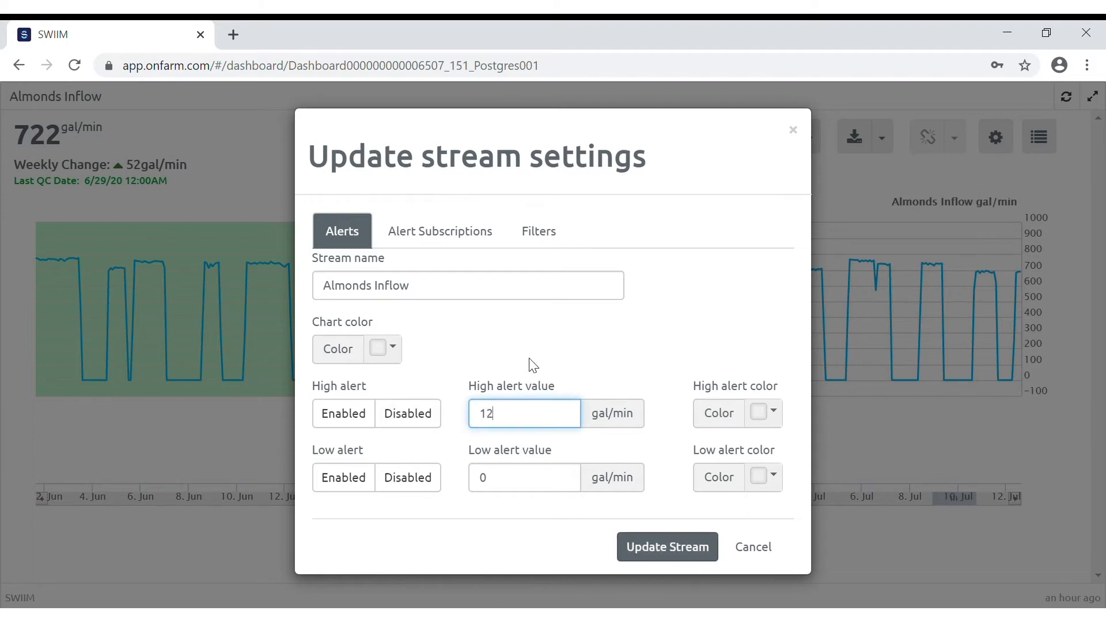
pyautogui.write('00')
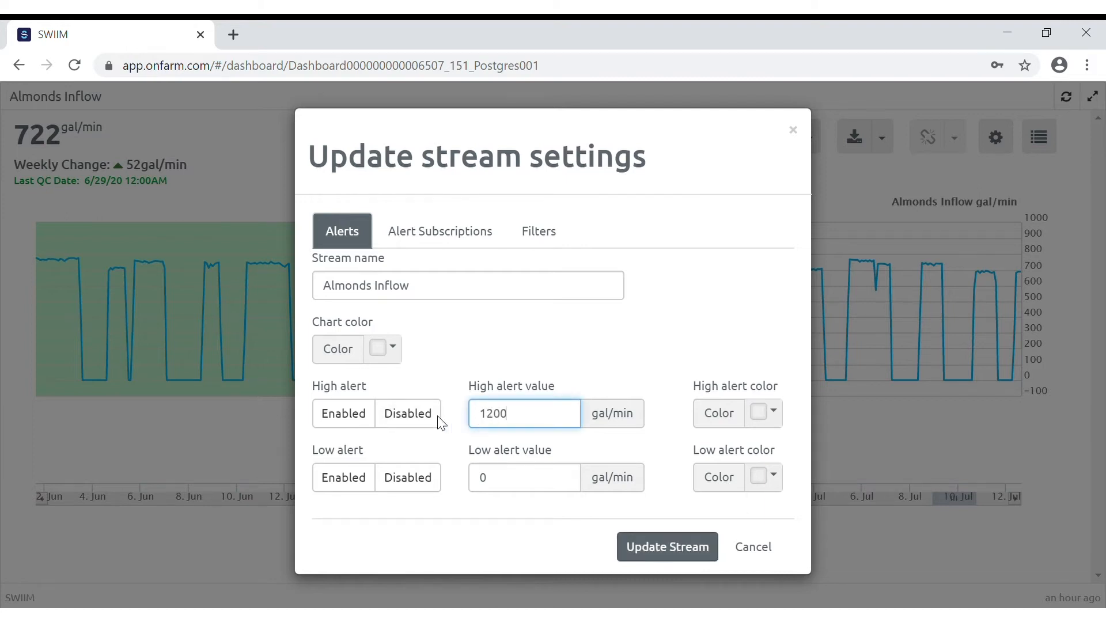
pyautogui.click(344, 414)
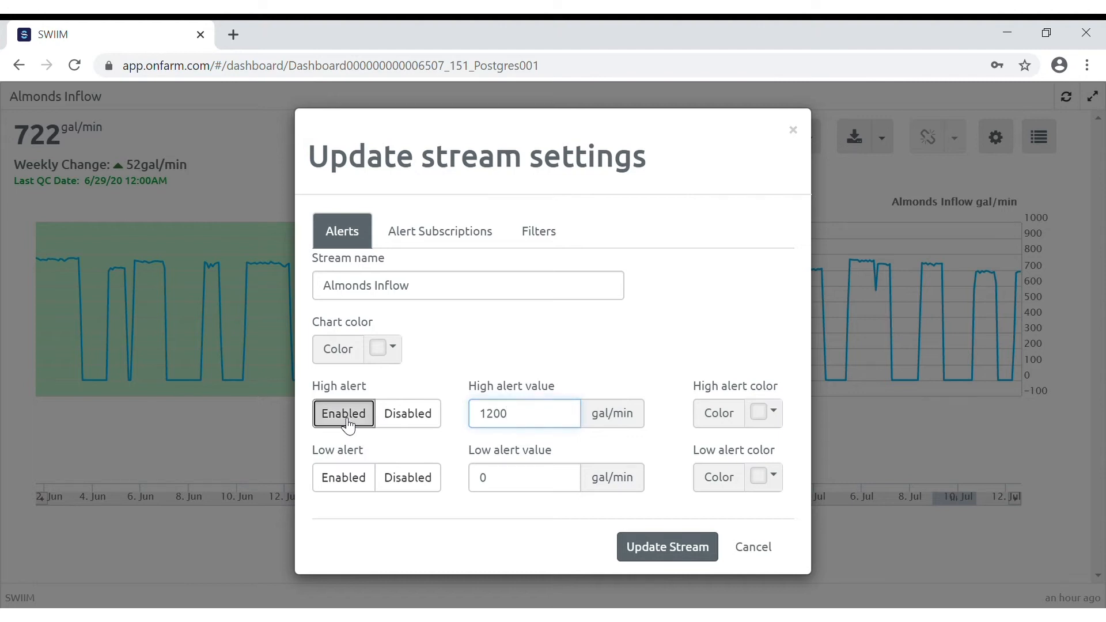
pyautogui.click(764, 412)
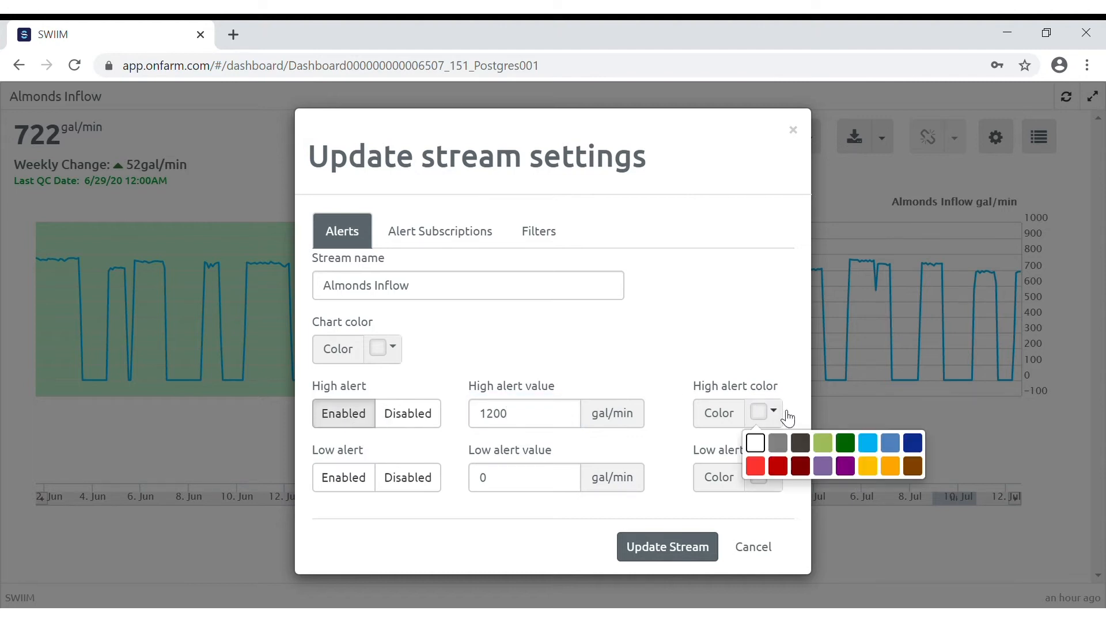
pyautogui.click(753, 466)
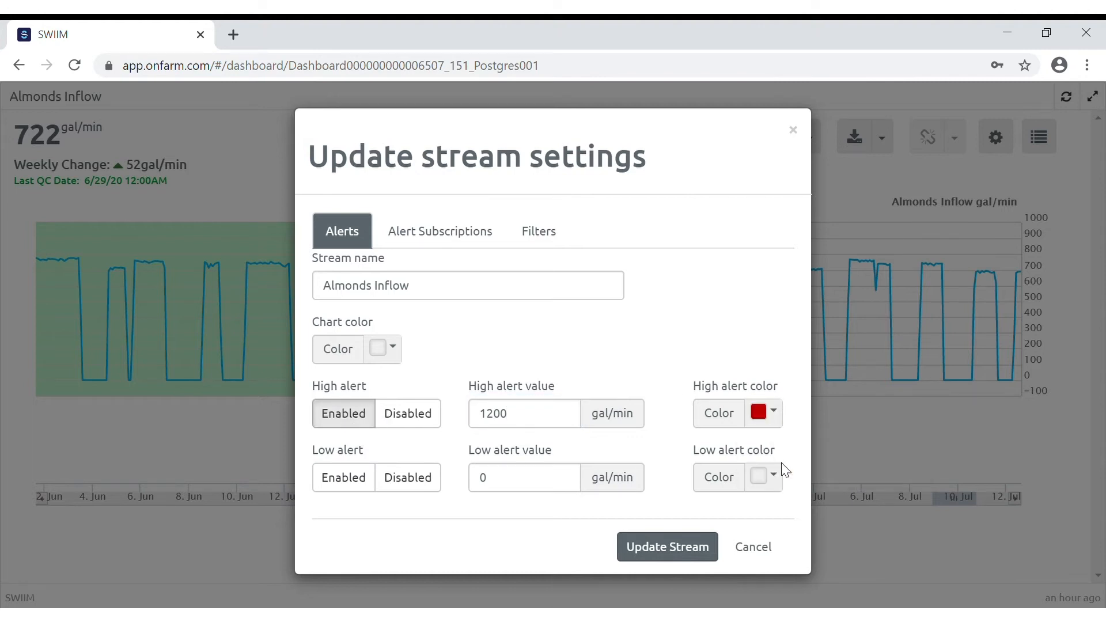
# Set the low alert to 400 gal/min in yellow and update the stream
pyautogui.click(524, 477)
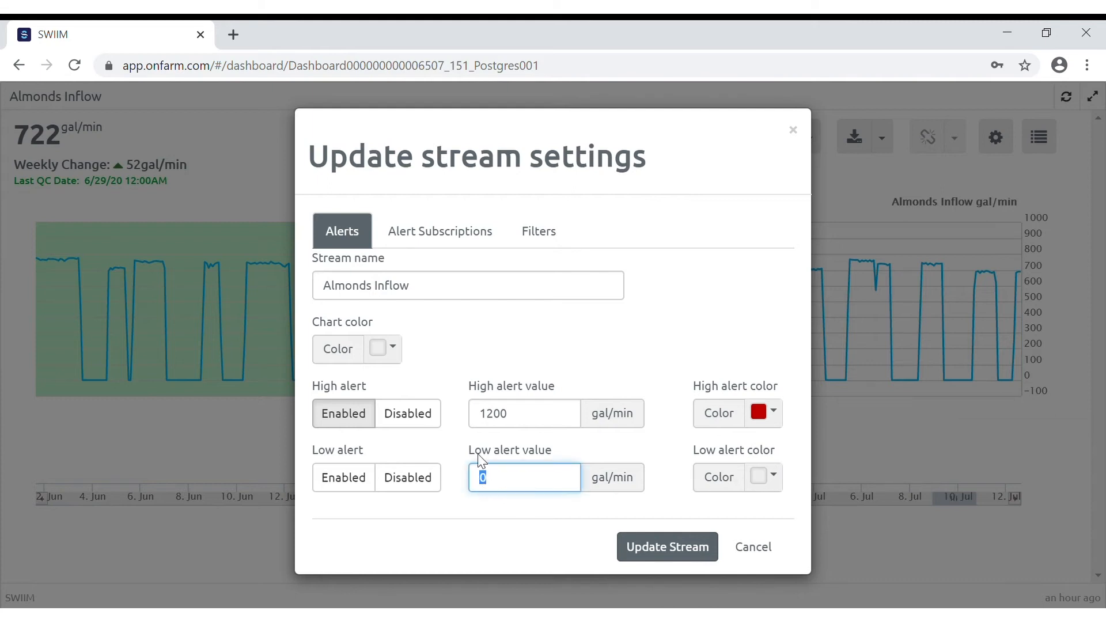
pyautogui.write('400')
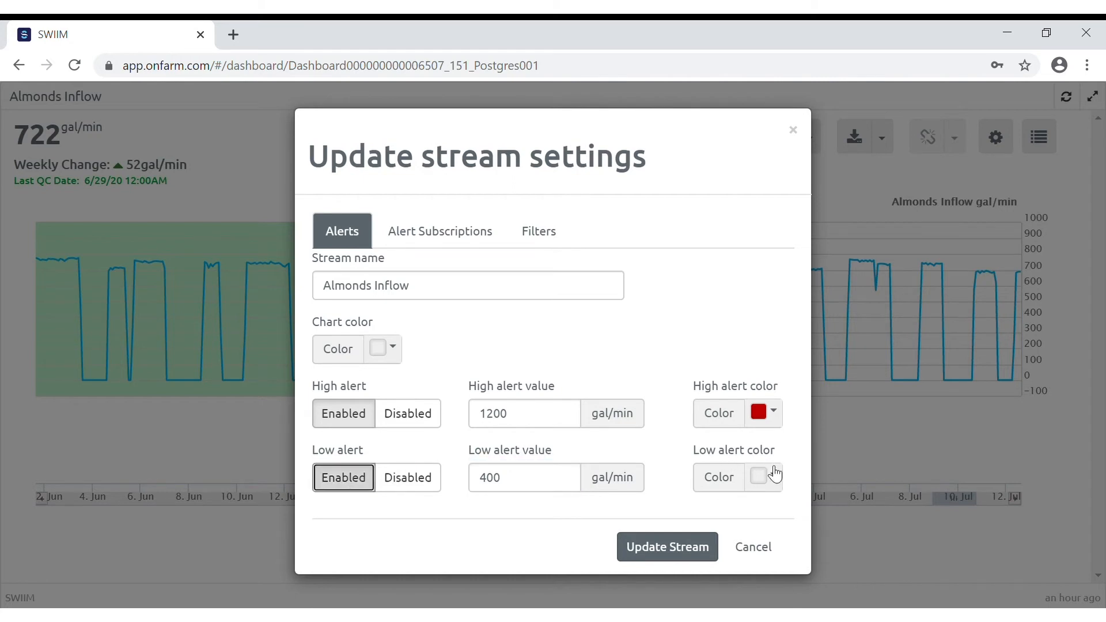
pyautogui.click(763, 477)
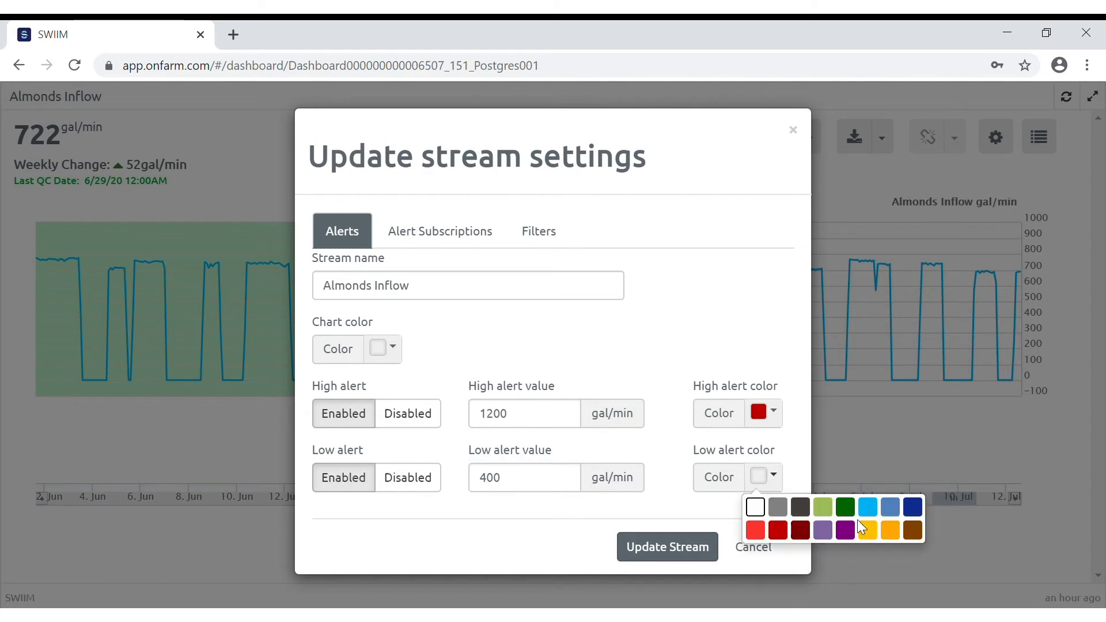
pyautogui.click(889, 530)
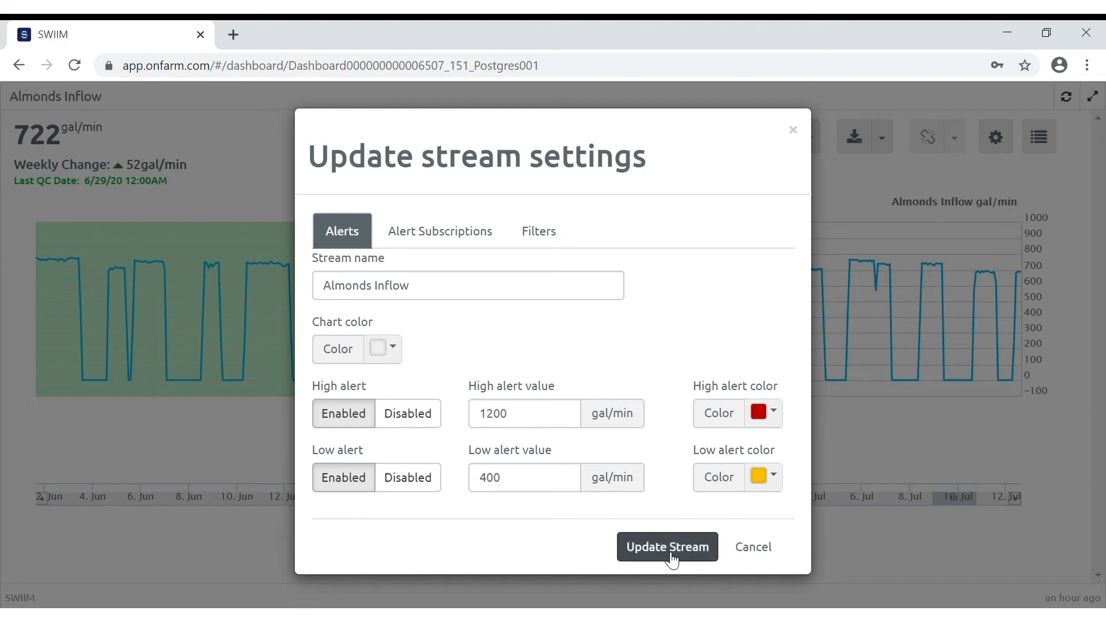
pyautogui.click(667, 546)
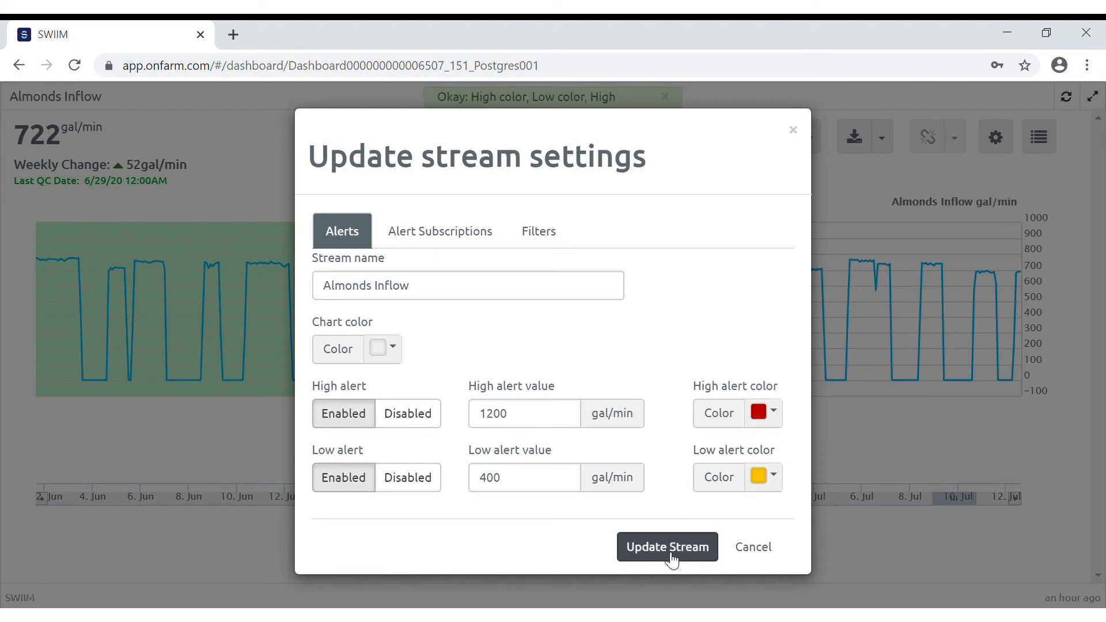
pyautogui.click(666, 546)
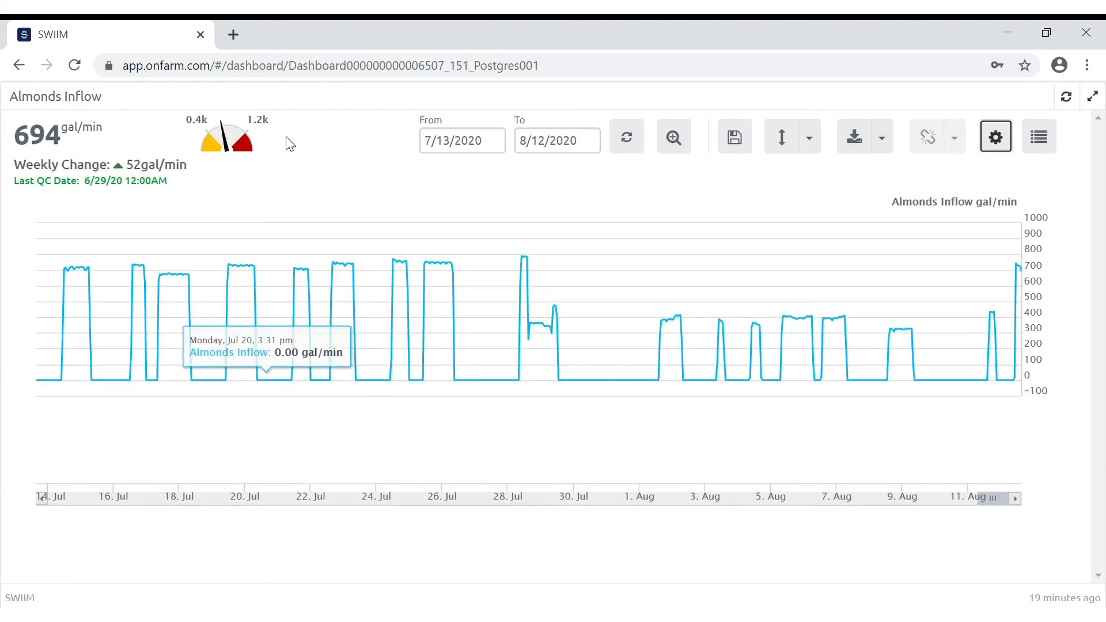
pyautogui.moveTo(218, 167)
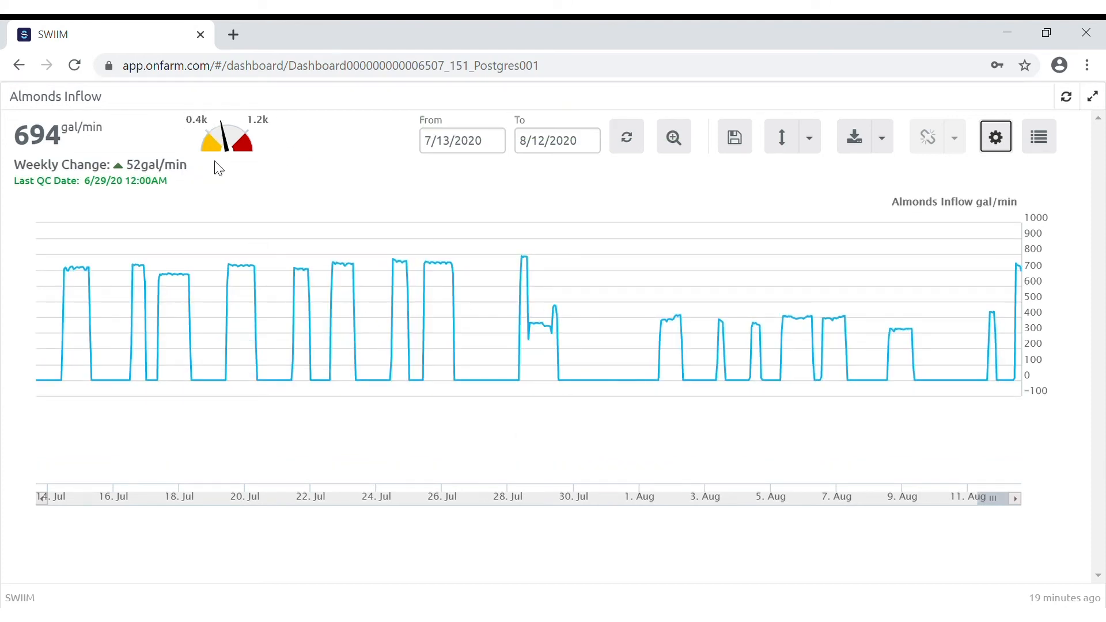
pyautogui.moveTo(912, 184)
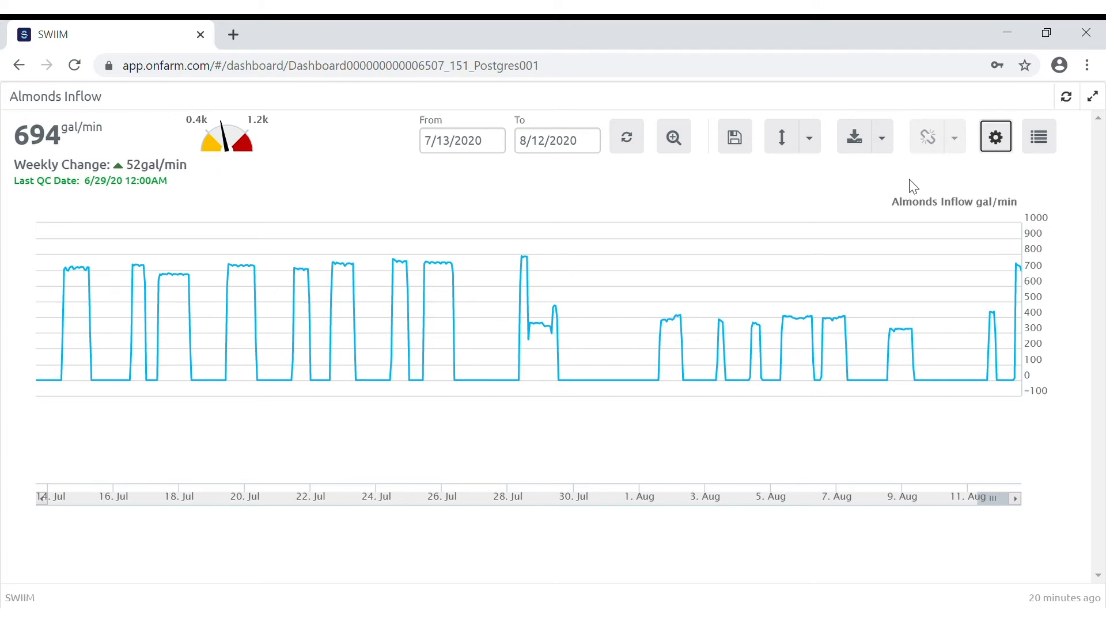
pyautogui.moveTo(930, 187)
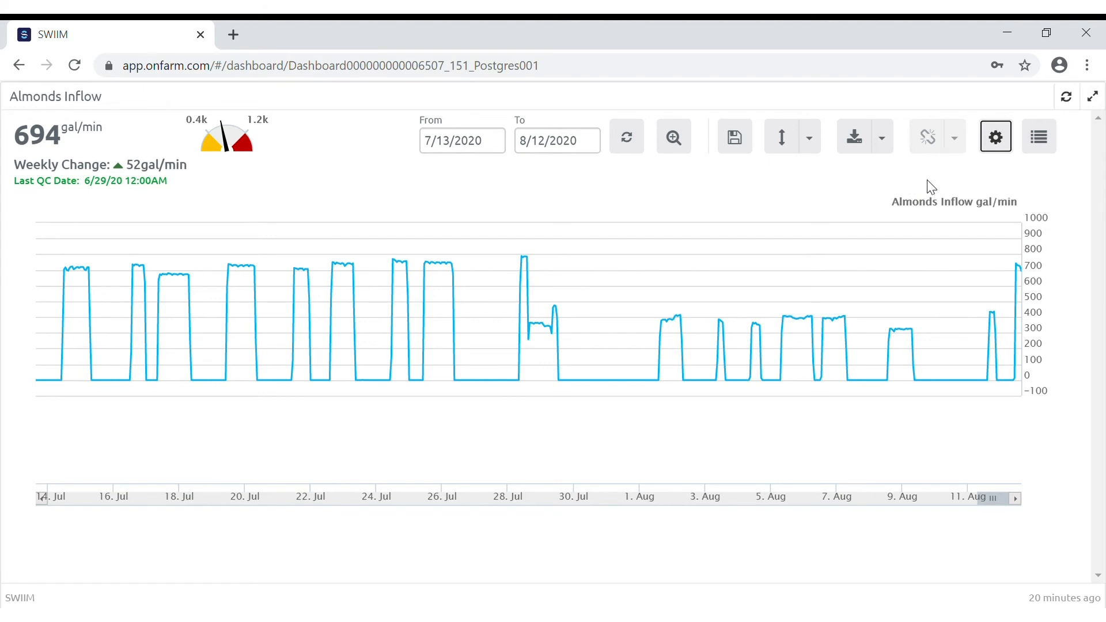
pyautogui.moveTo(996, 137)
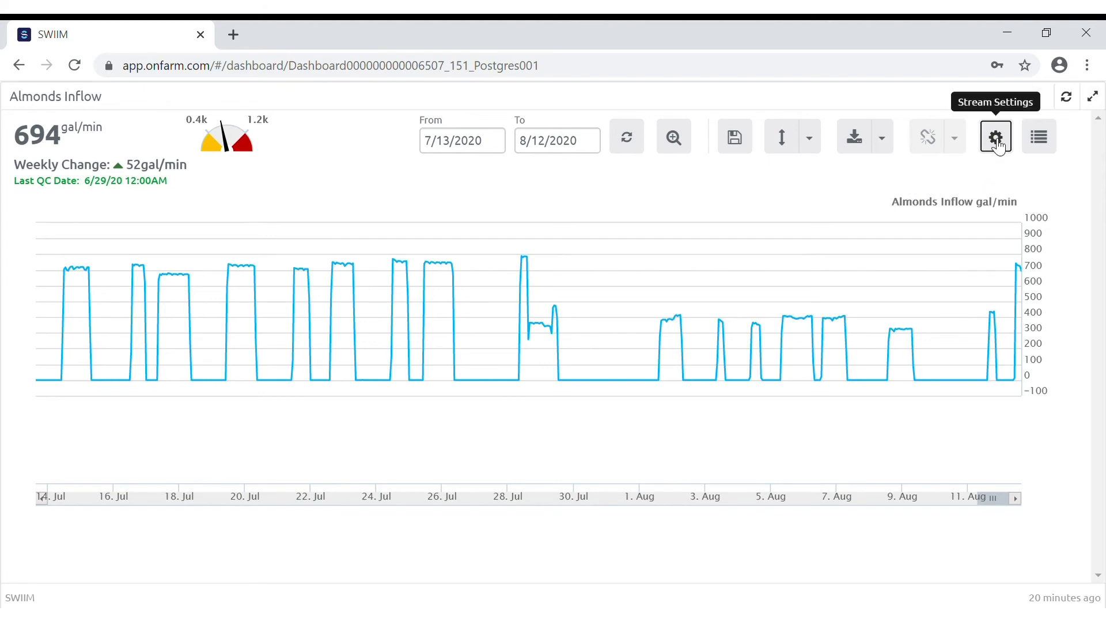
# Show the Alert Subscriptions section of the Almonds Inflow stream settings
pyautogui.click(995, 136)
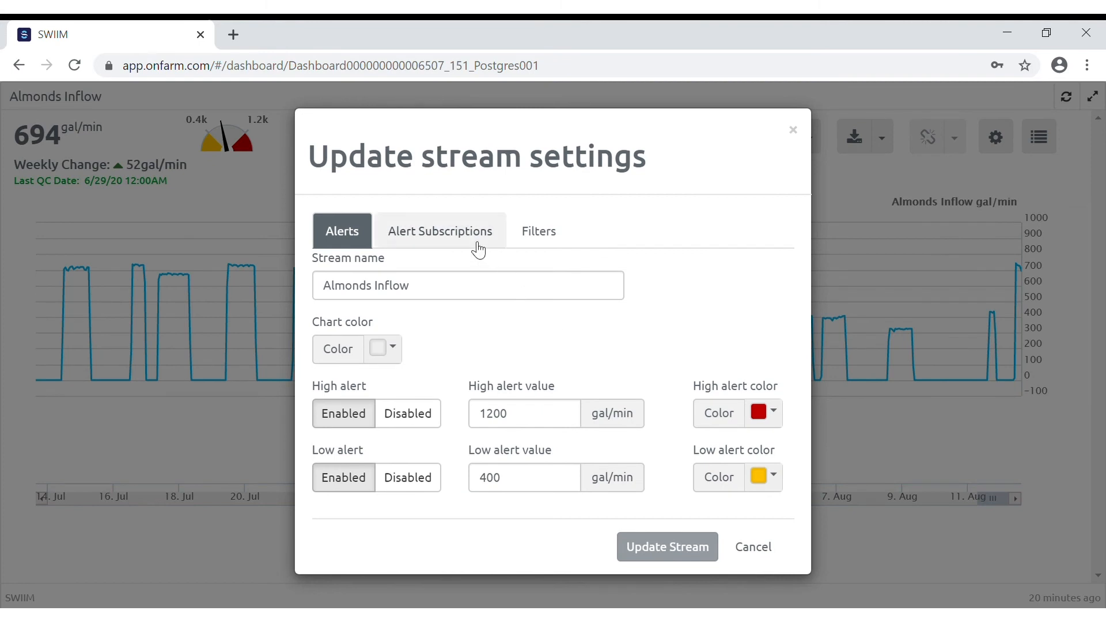
pyautogui.click(439, 230)
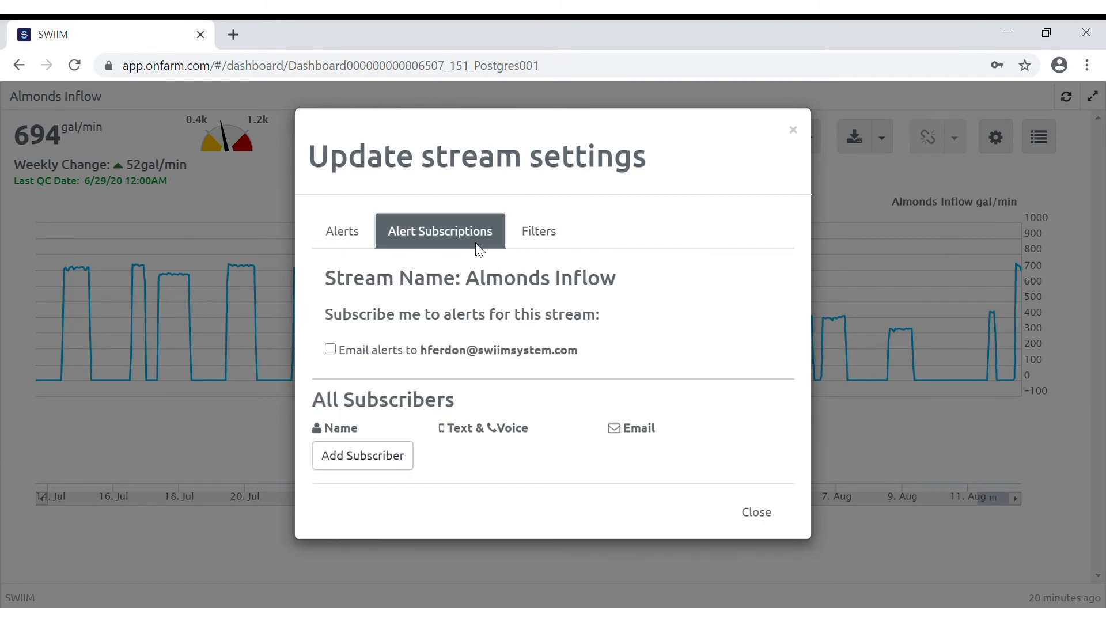
pyautogui.moveTo(363, 457)
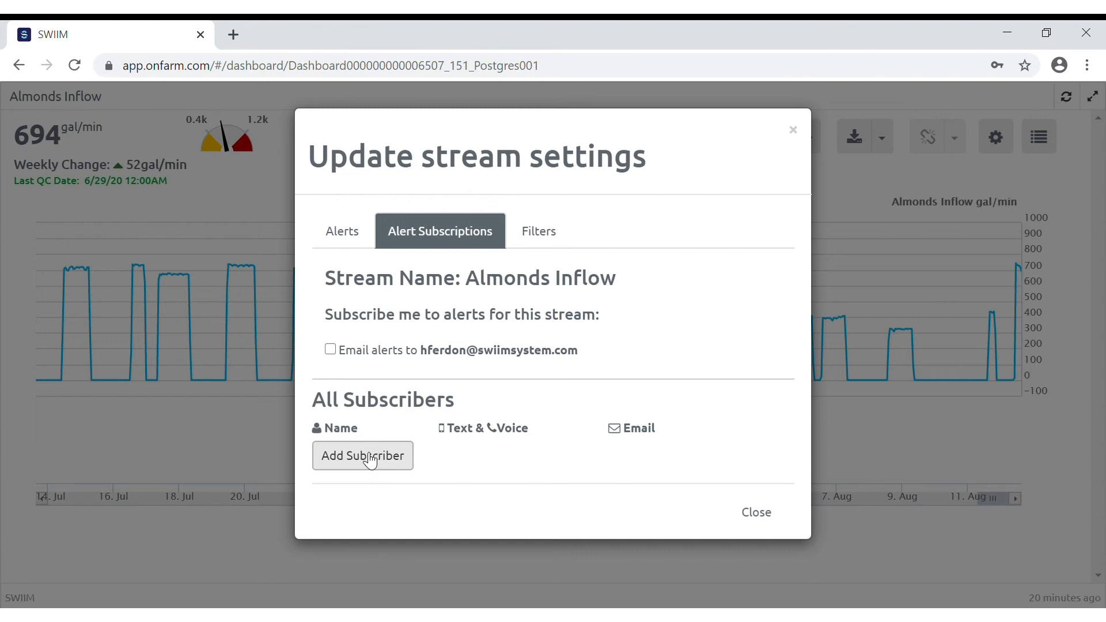
pyautogui.click(363, 455)
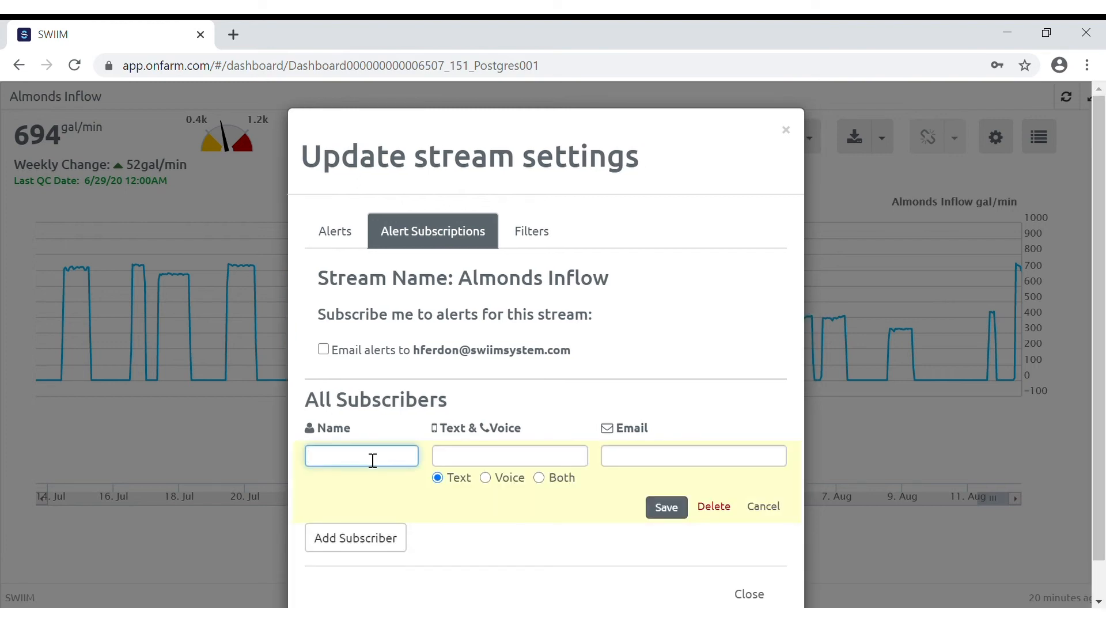
pyautogui.write('Jane')
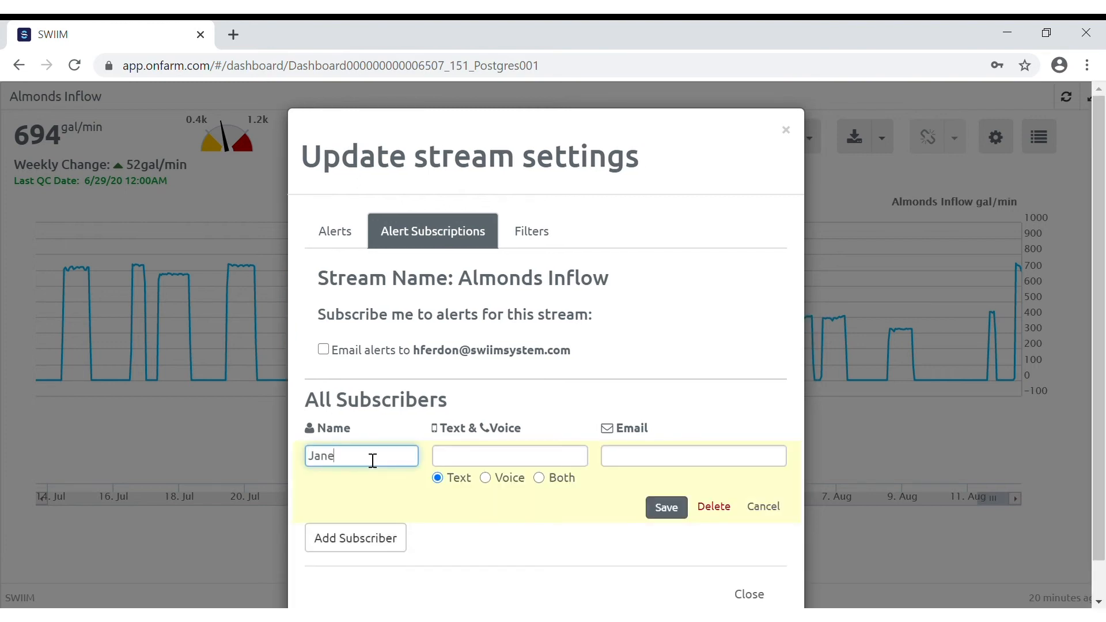
pyautogui.write('Doe')
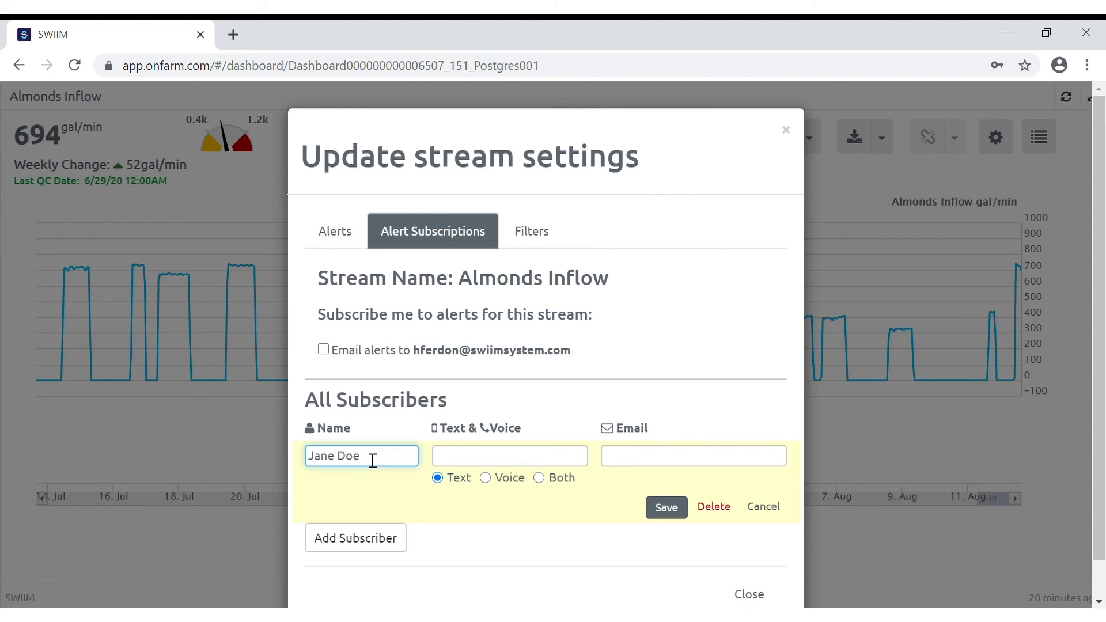
pyautogui.click(509, 455)
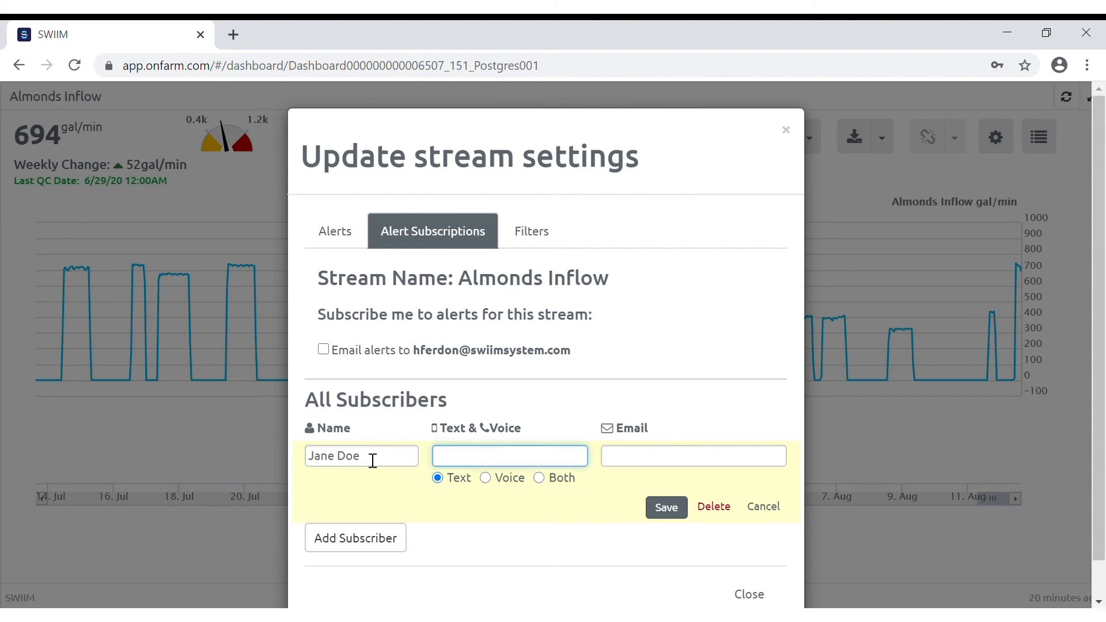
pyautogui.write('555-')
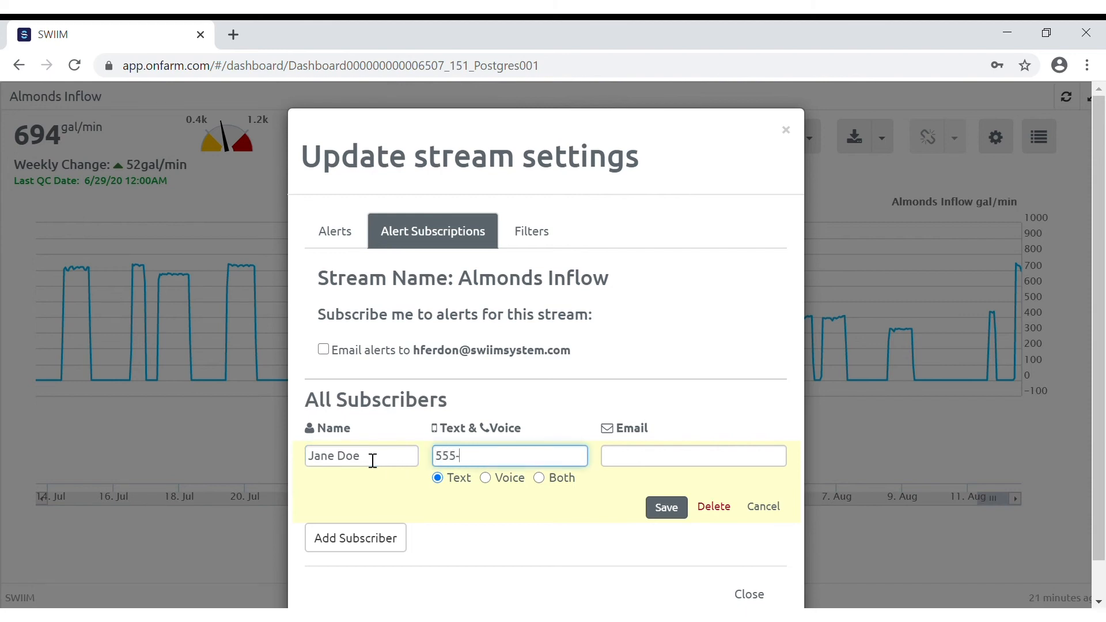
pyautogui.write('555-')
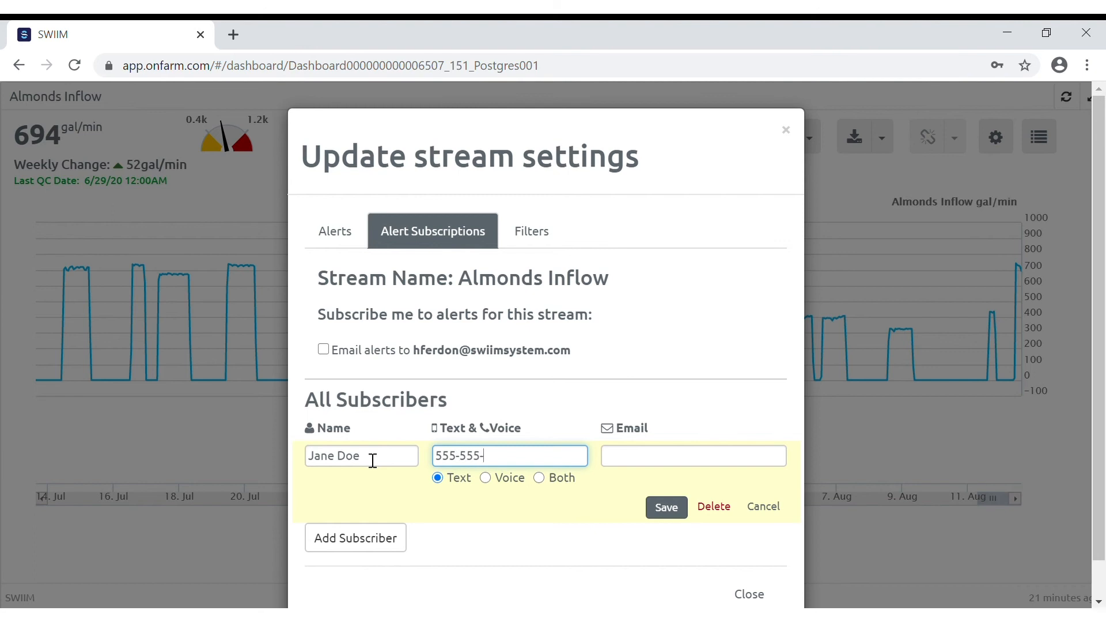
pyautogui.write('5555')
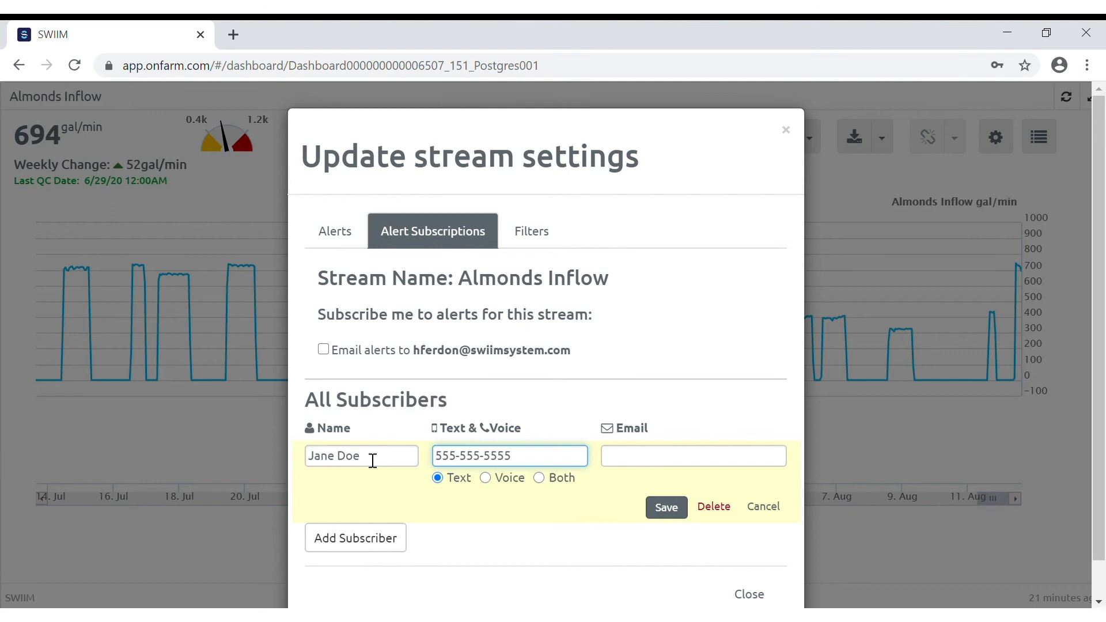
pyautogui.click(664, 507)
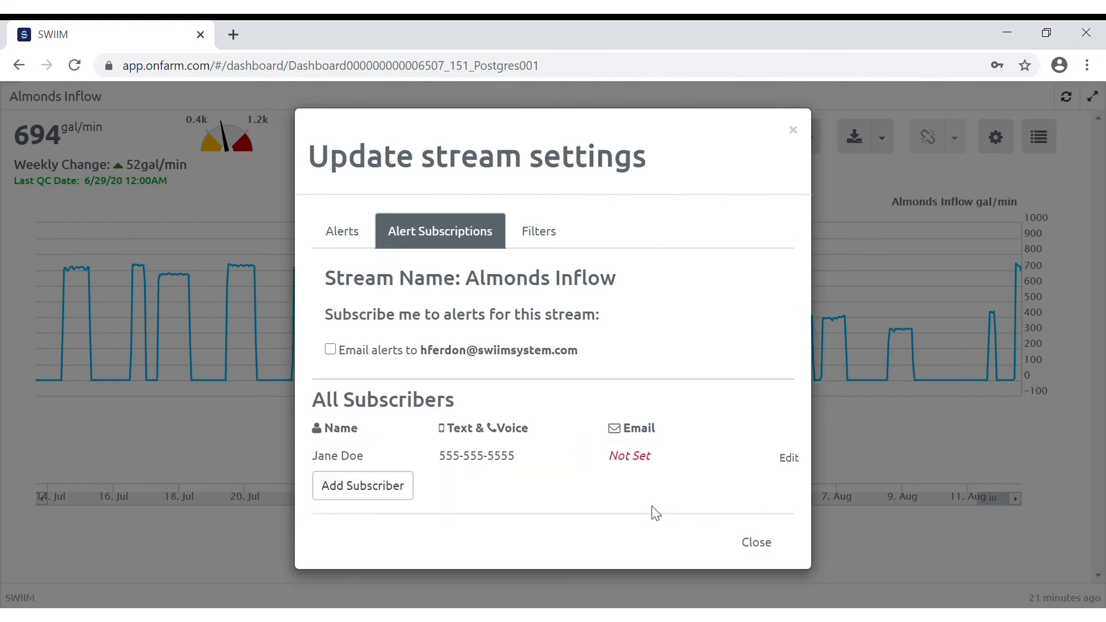
pyautogui.click(756, 542)
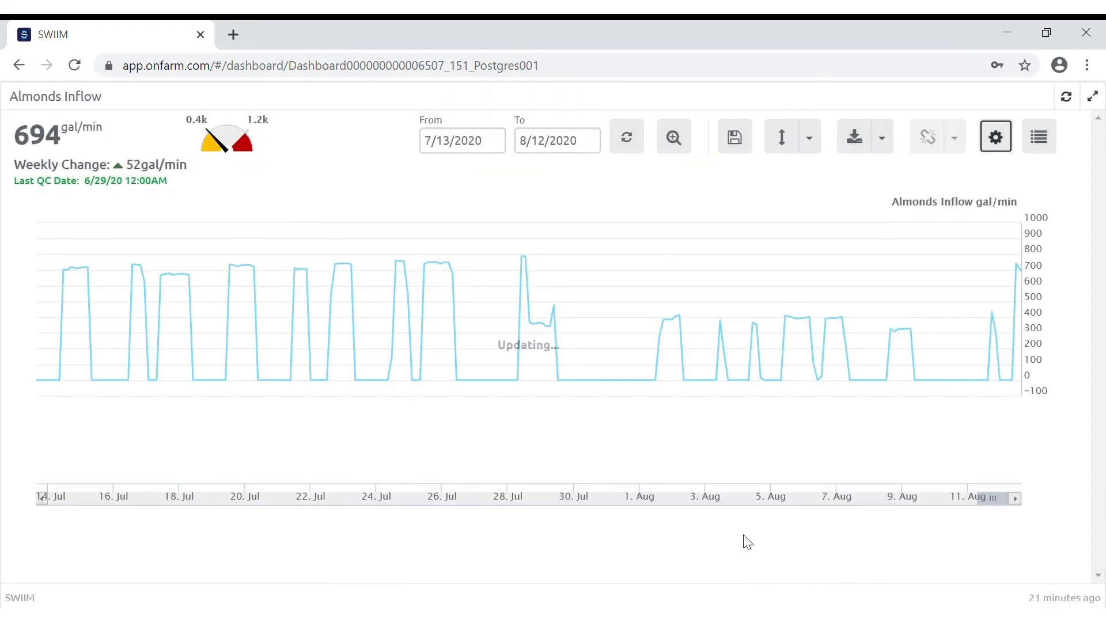